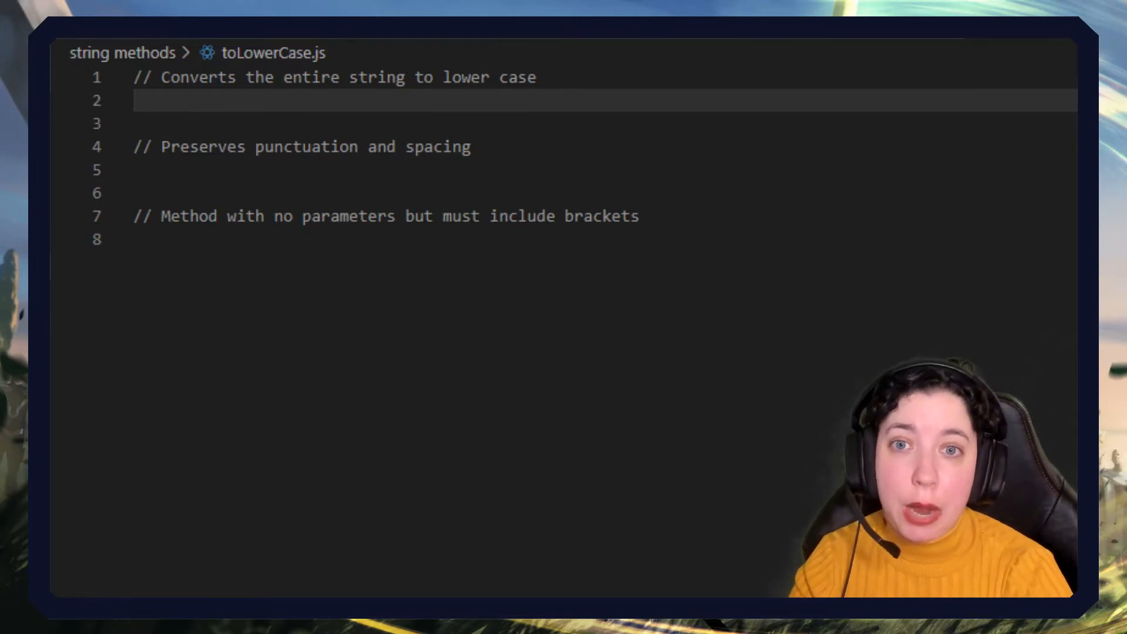
- Declare let variableName = "thisIsInCamelCase" on a new line under the first comment
key(Enter)
text(let v)
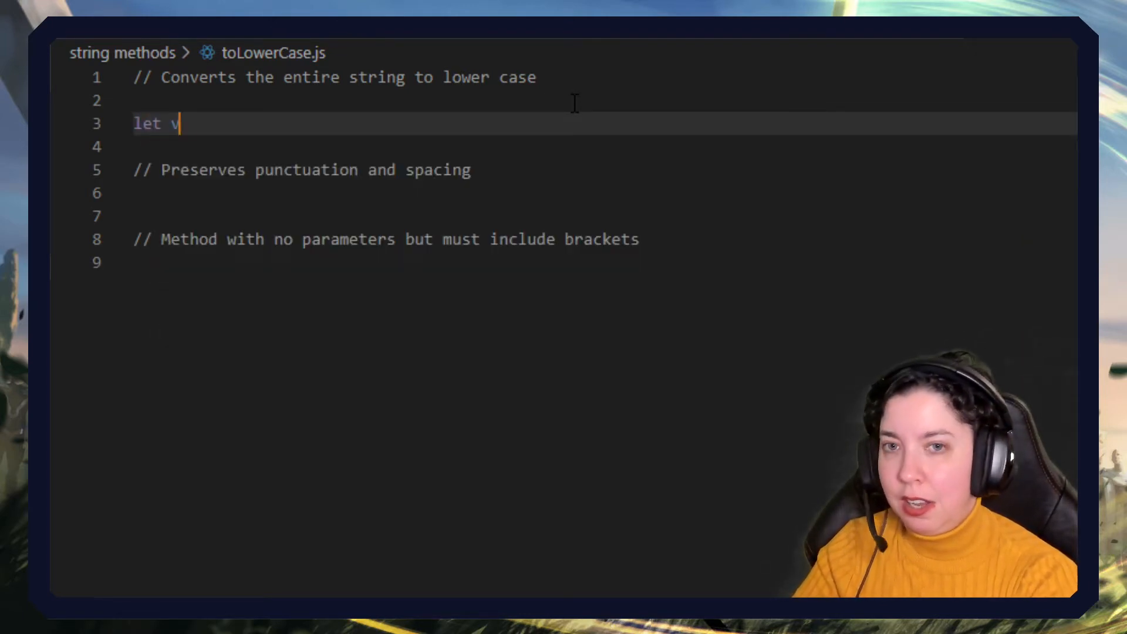
text(ariableN)
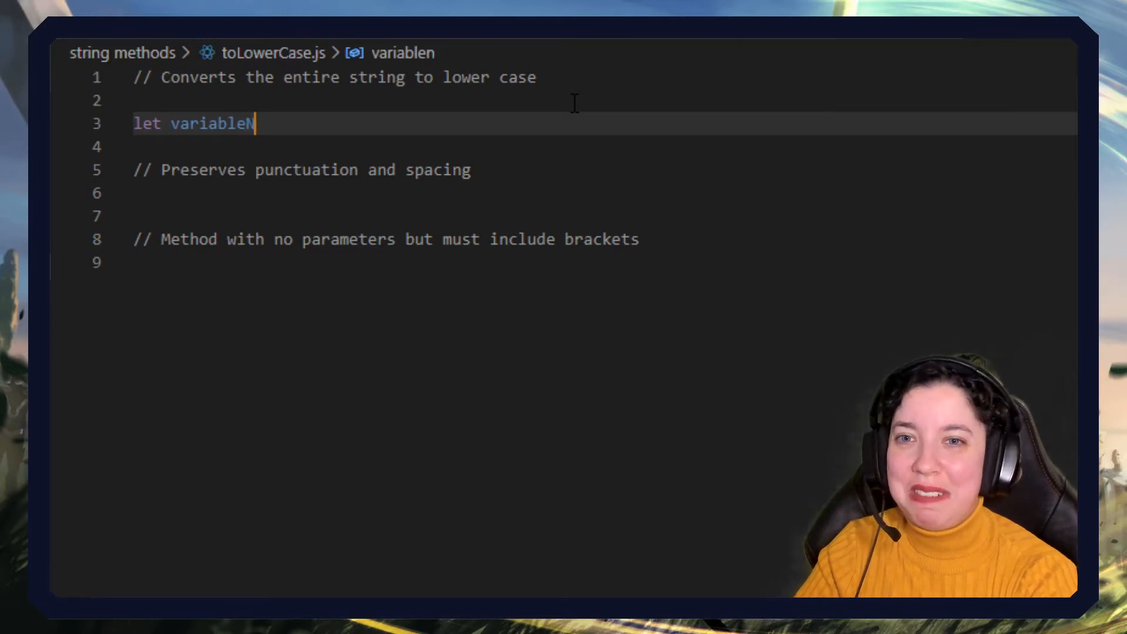
text(ame =)
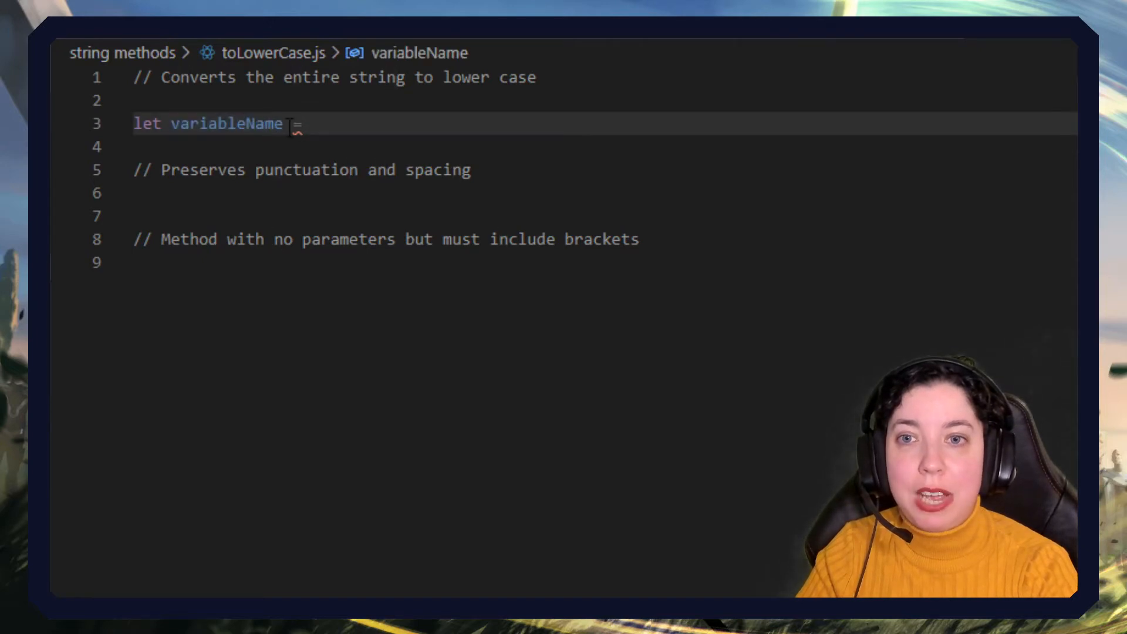
click(244, 124)
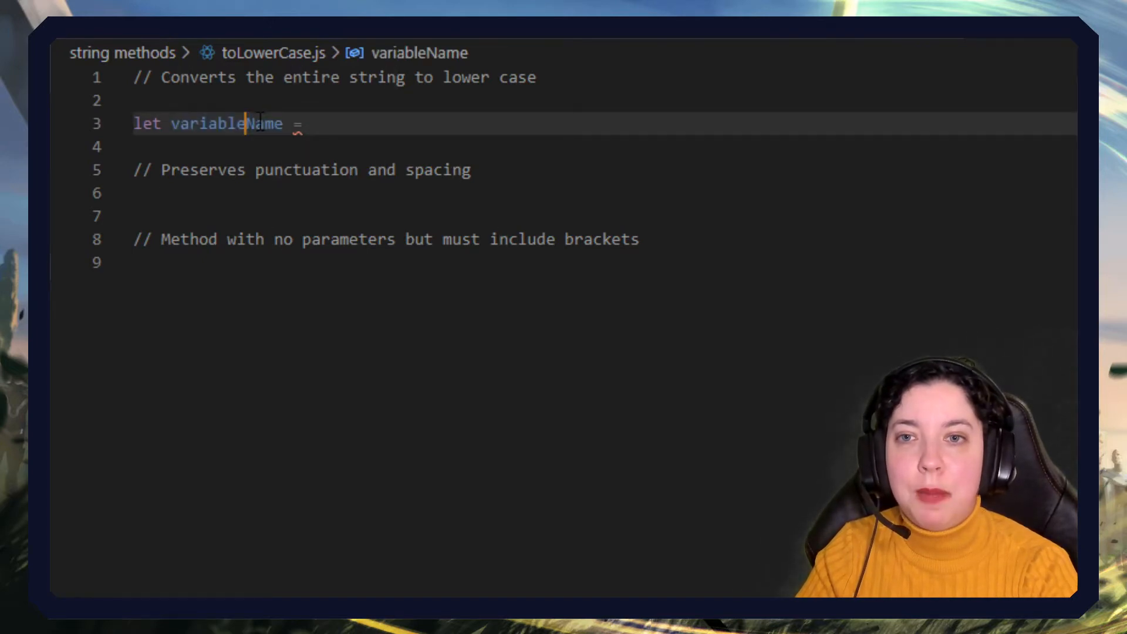
double_click(225, 125)
text(I)
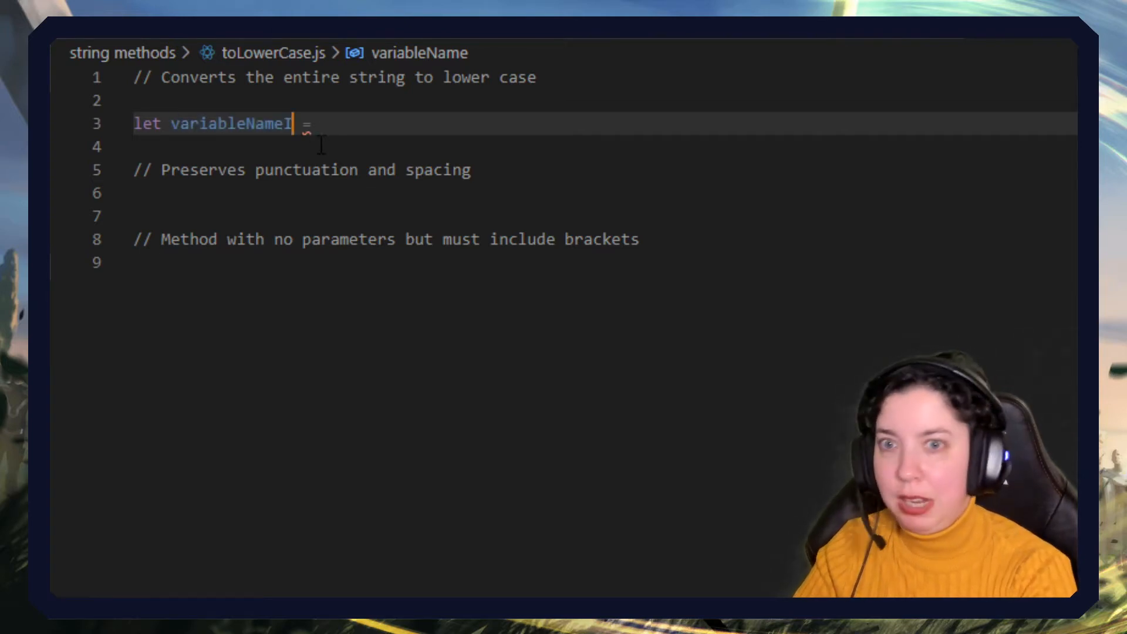
text(nputIsW)
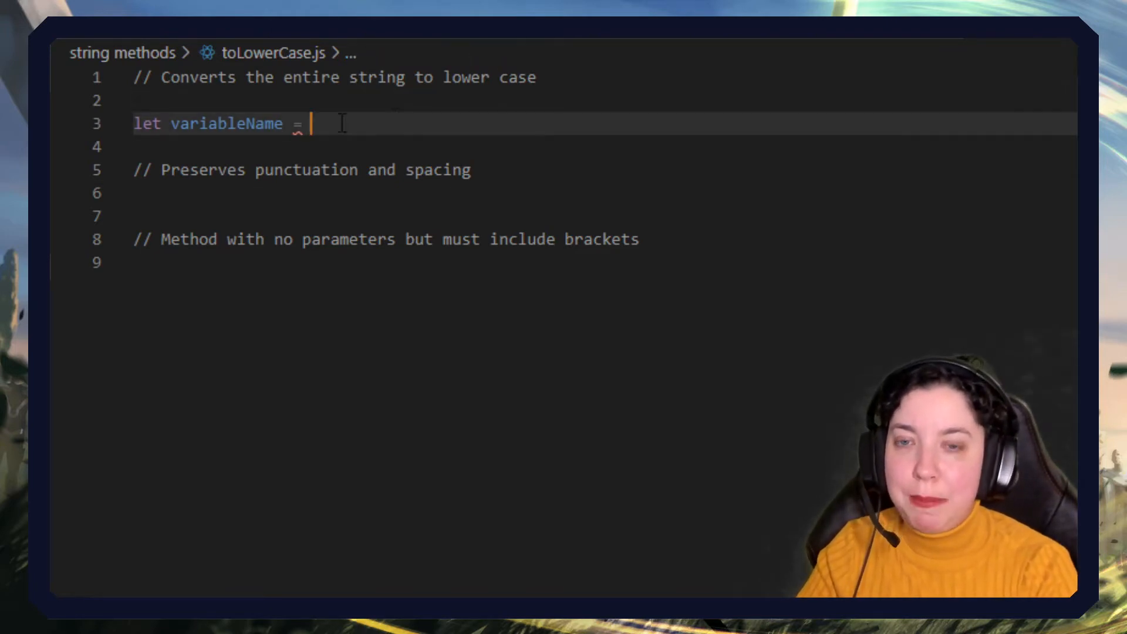
text("t")
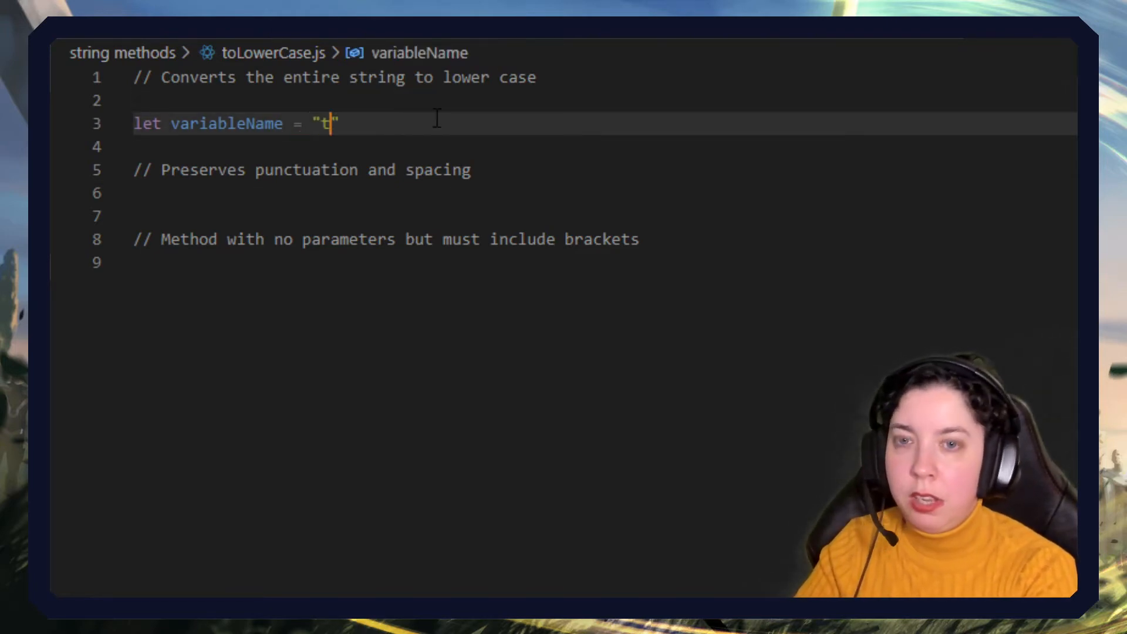
text(hisIs)
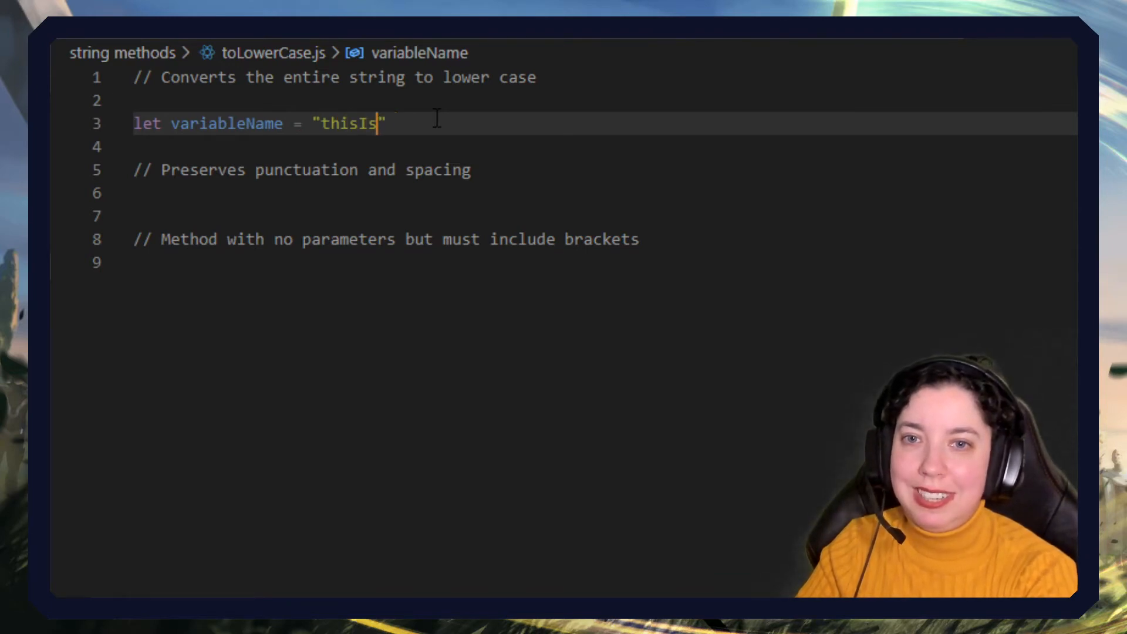
text(InCamelCase)
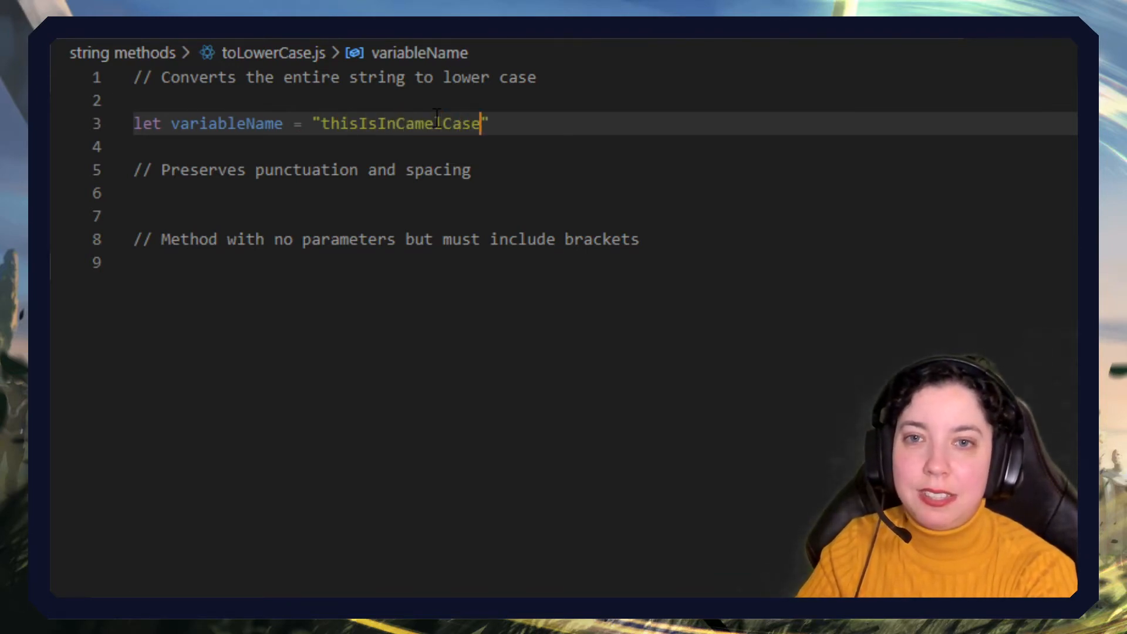
key(Enter)
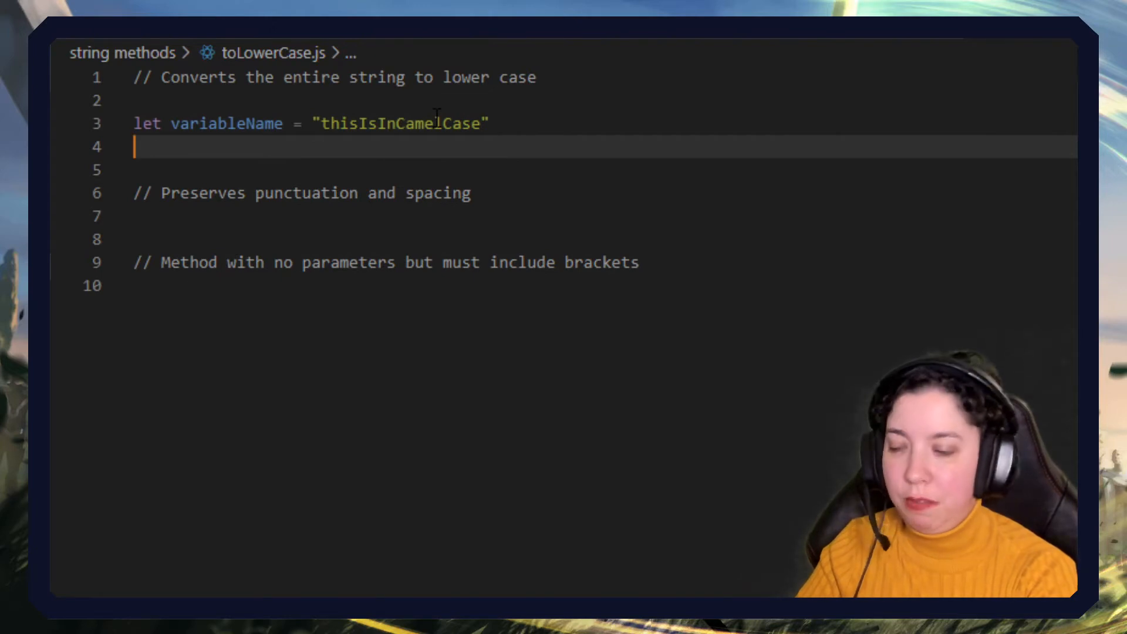
- Write variableName.toLowerCase() with the comment // === "thisisincamelcase"
text(c)
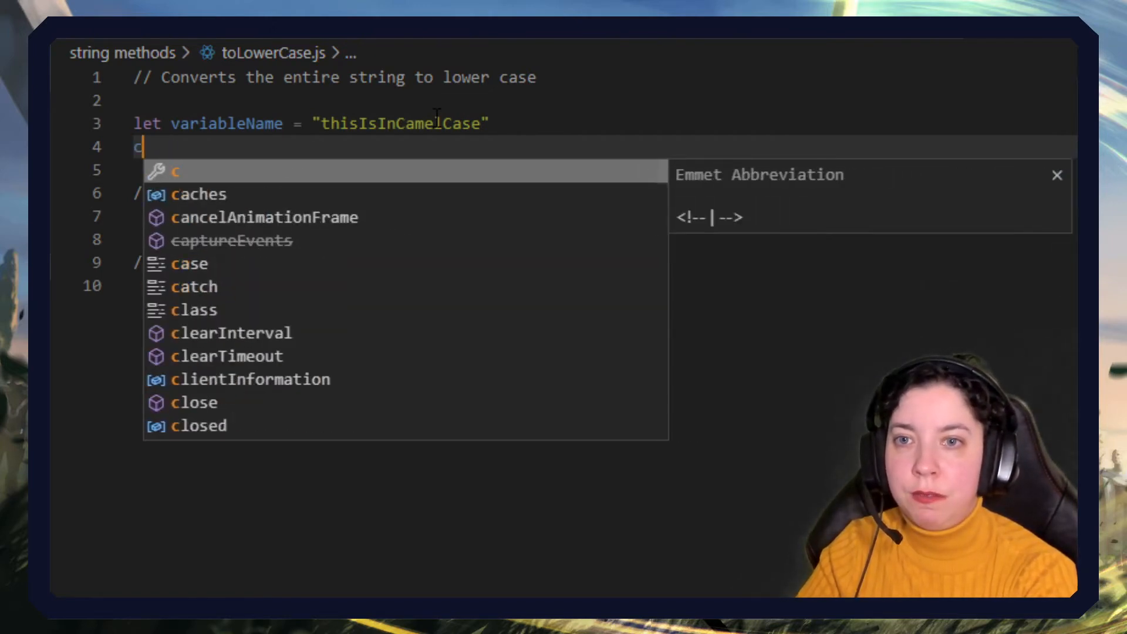
text(variableName.)
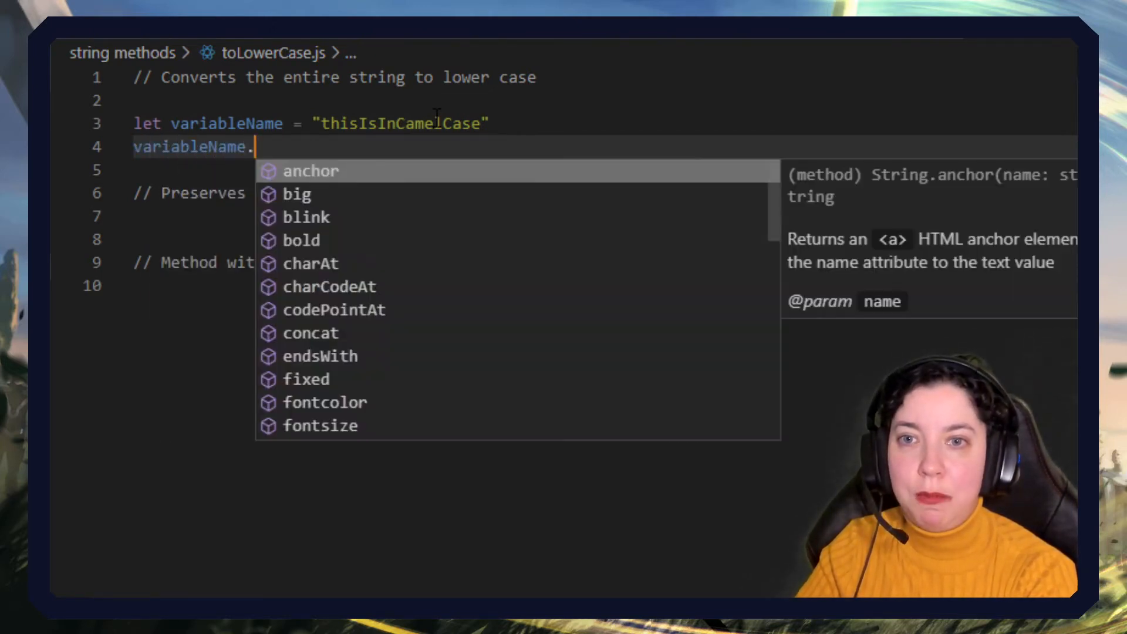
text(to)
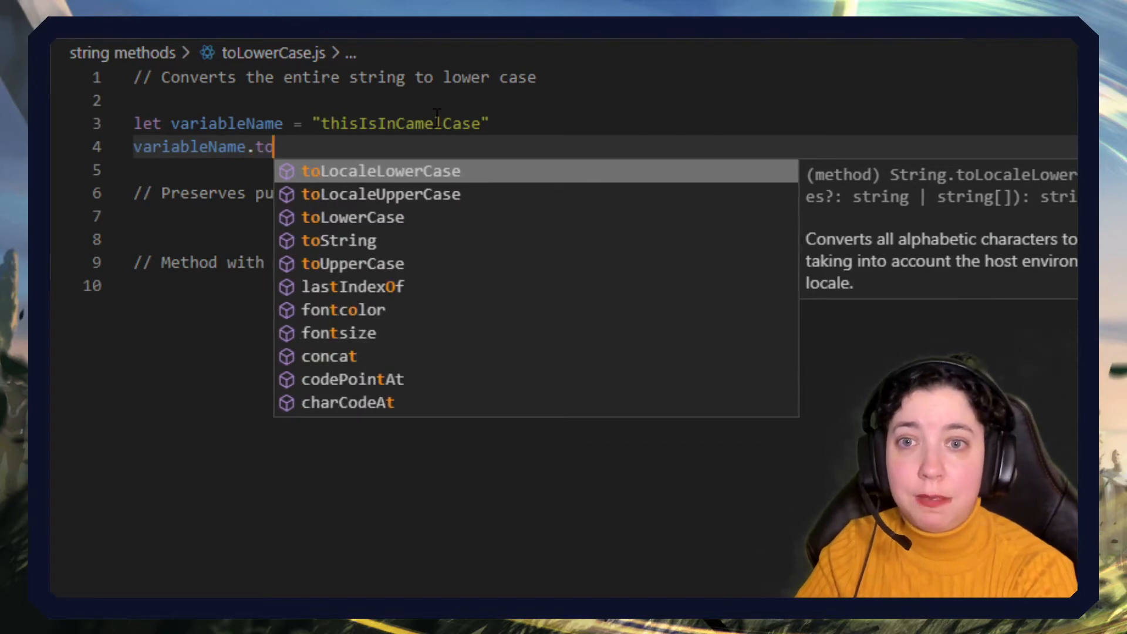
click(353, 217)
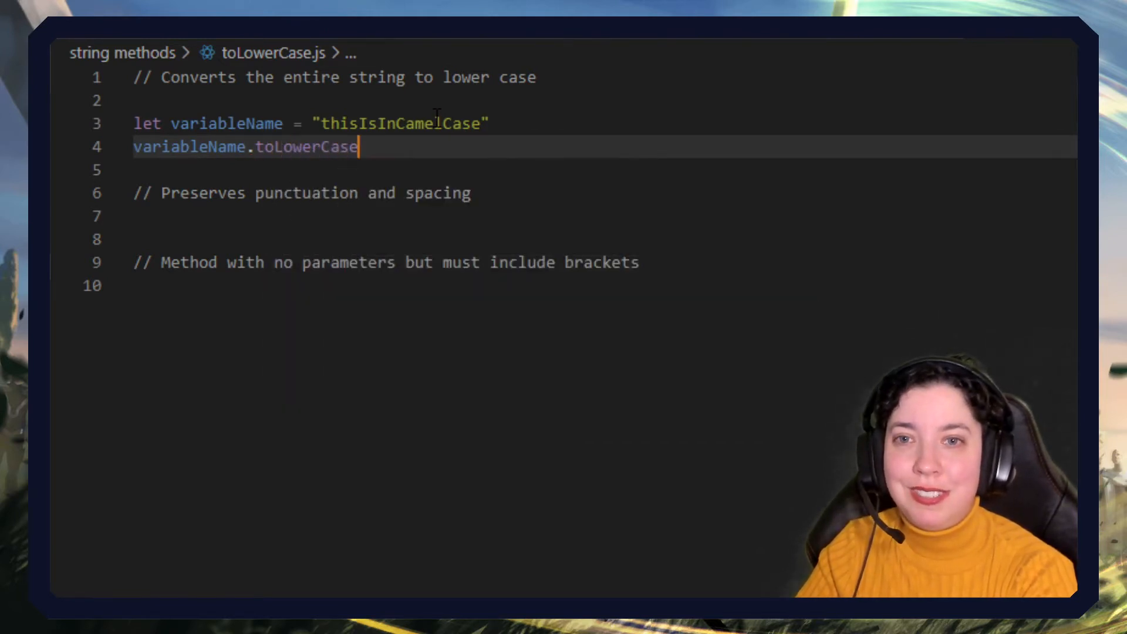
text(() //)
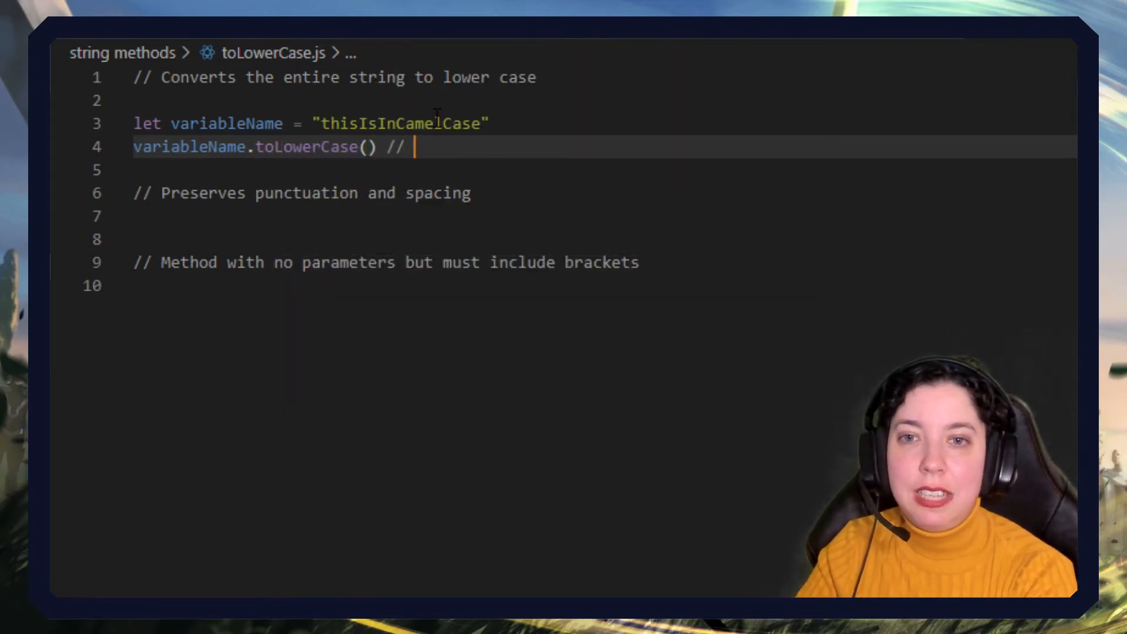
text(=== "thisis")
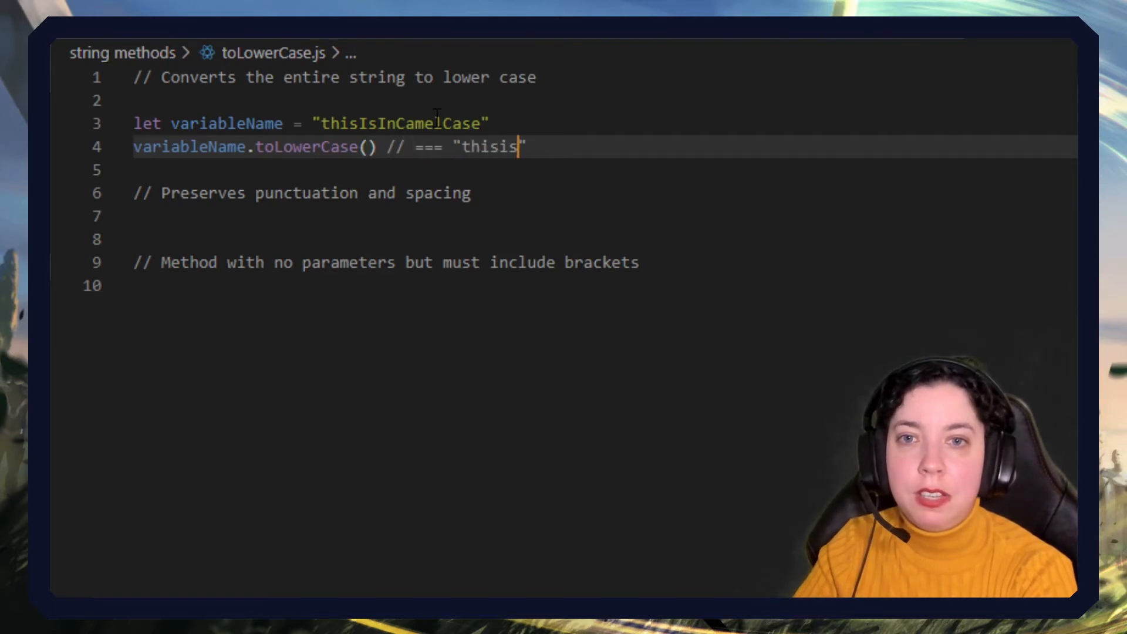
text(incamelcase)
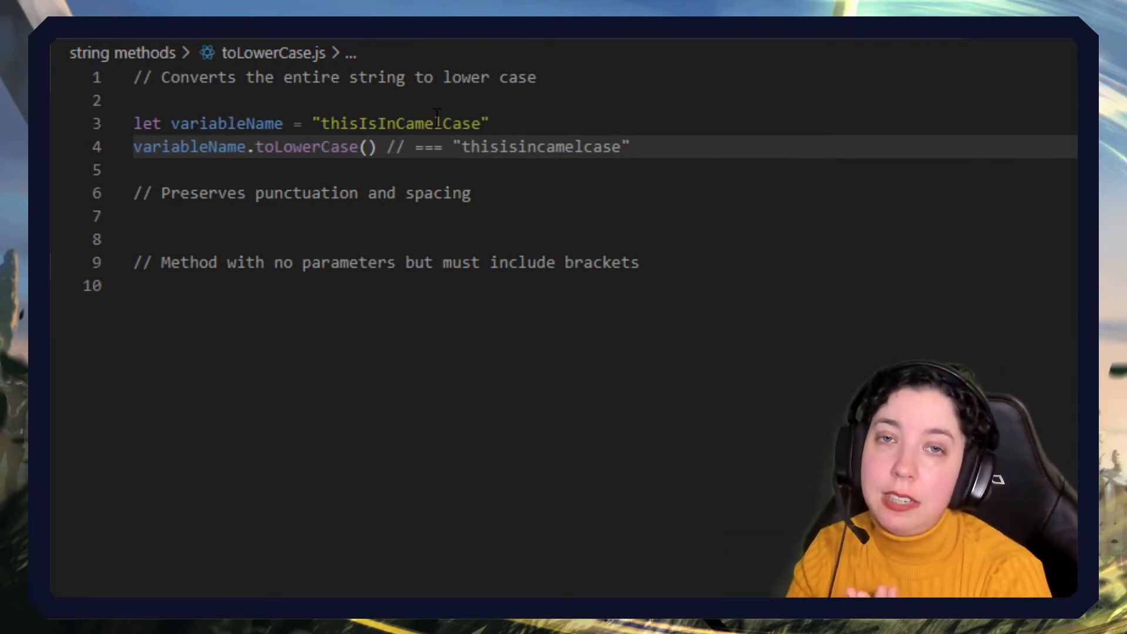
mouse_move(538, 209)
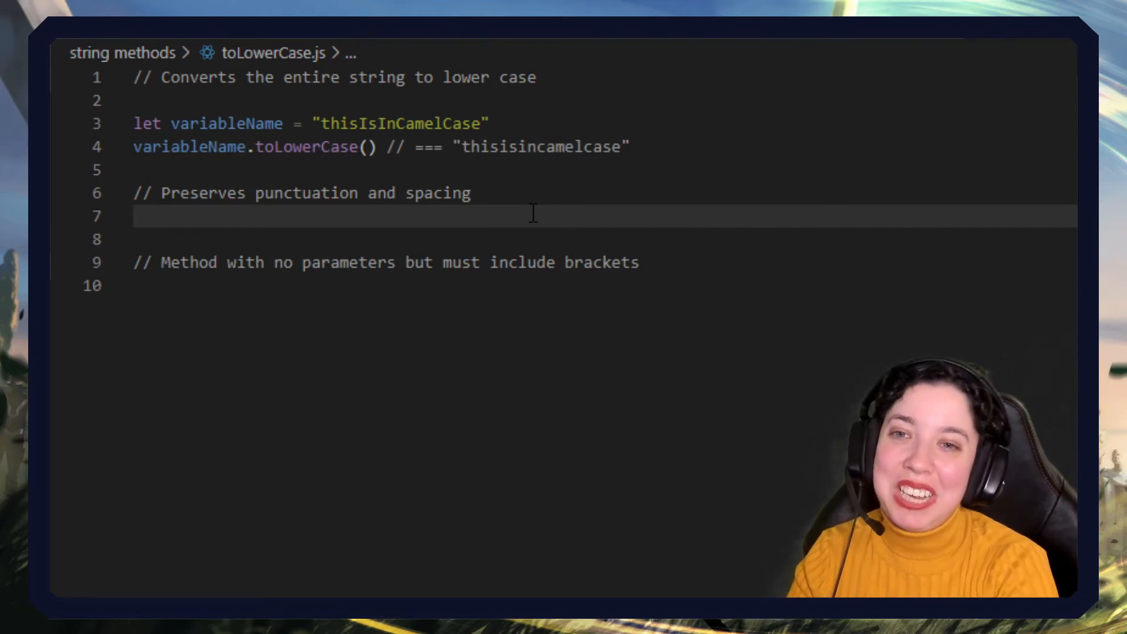
- Declare let sentence = "Hello to all the Presidents and Vice-Presidents in the room!" and begin the sentence. call
key(Enter)
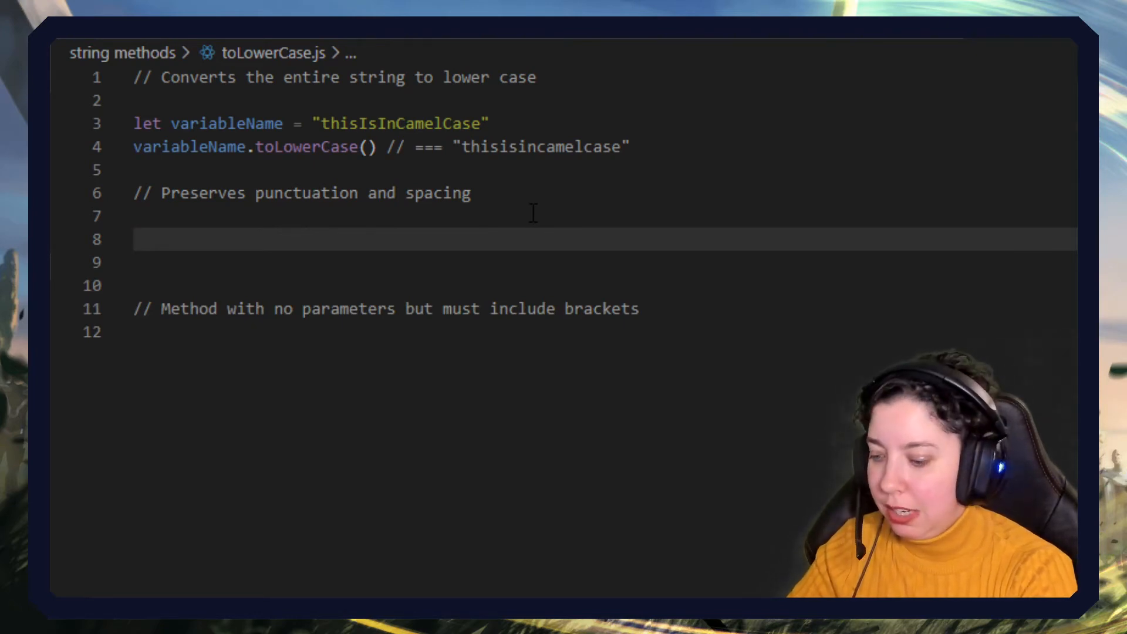
text(let sent)
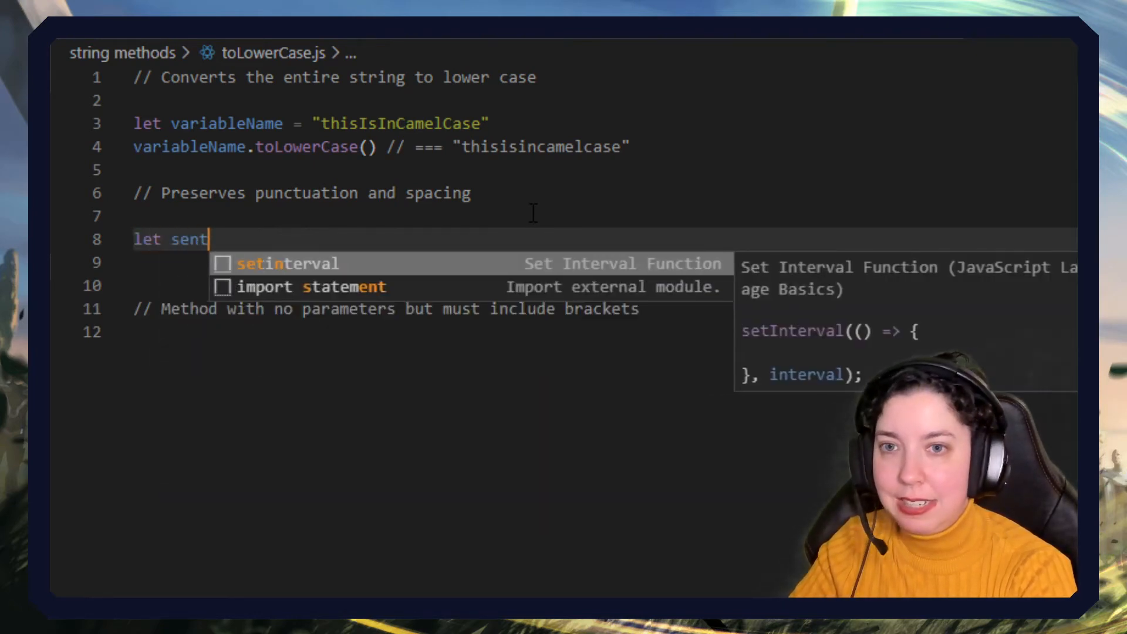
text(ence = "Hello")
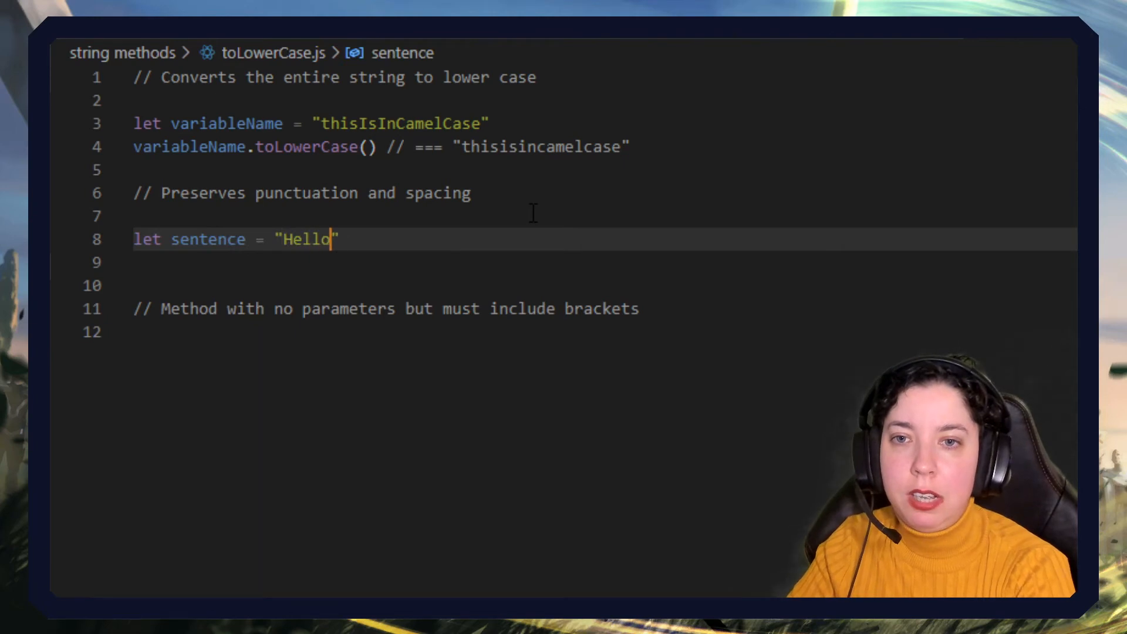
text(" ")
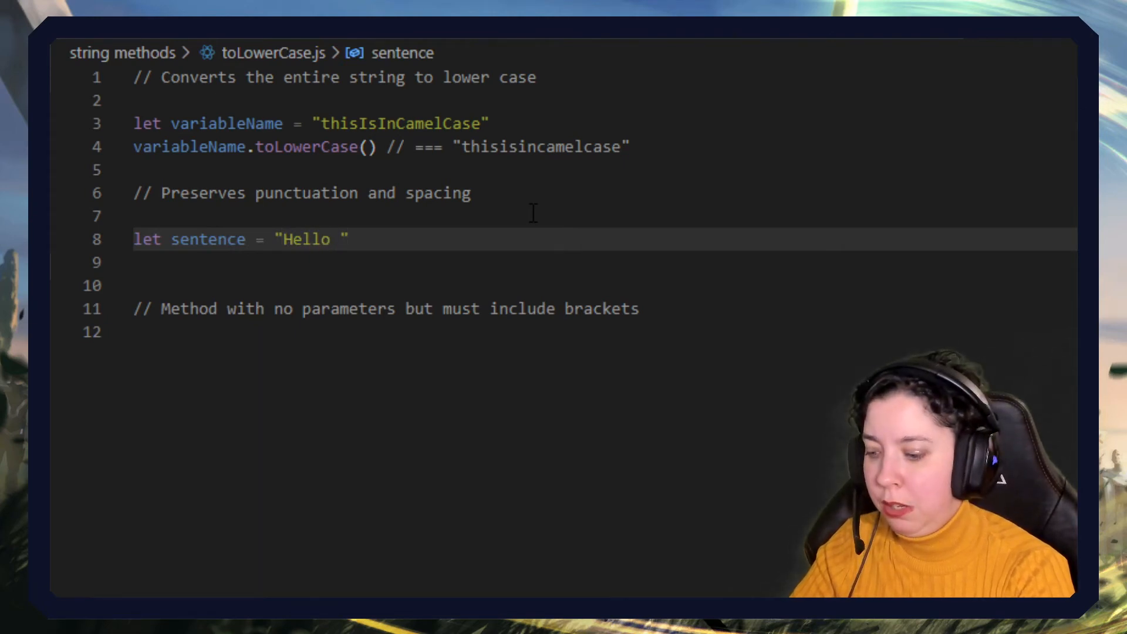
text(to all the)
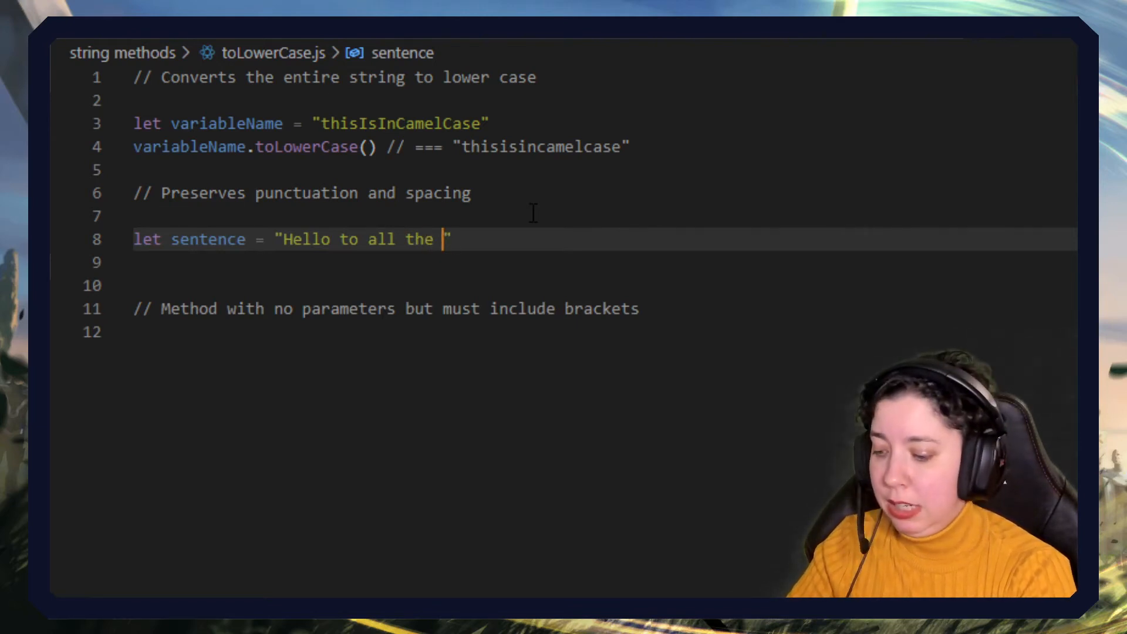
text(Presidents and)
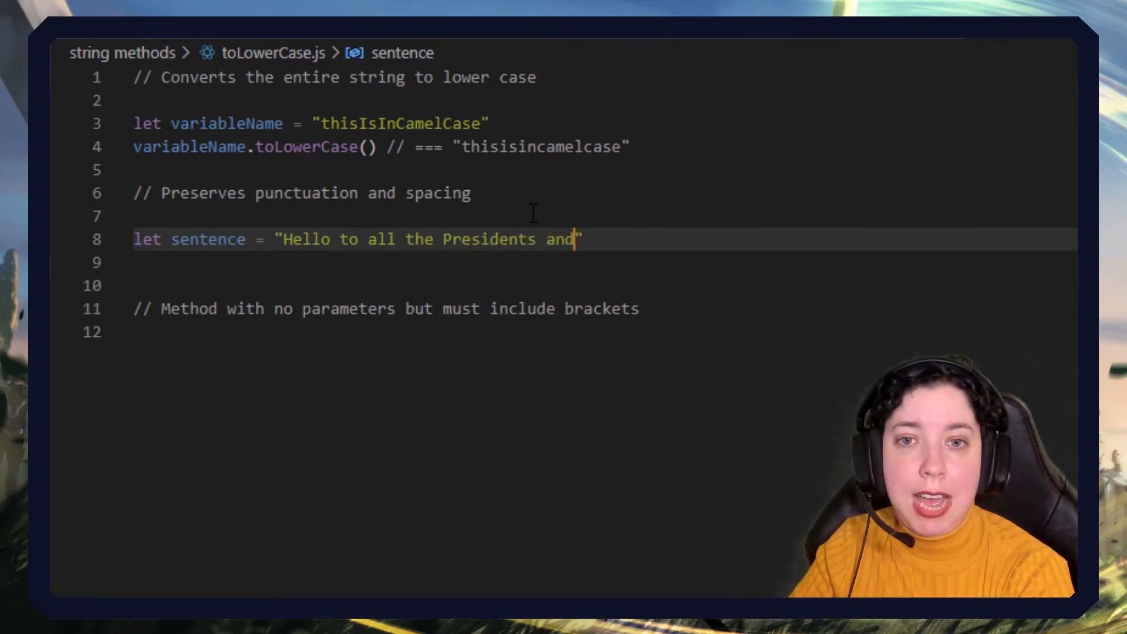
text(Vice-Pres)
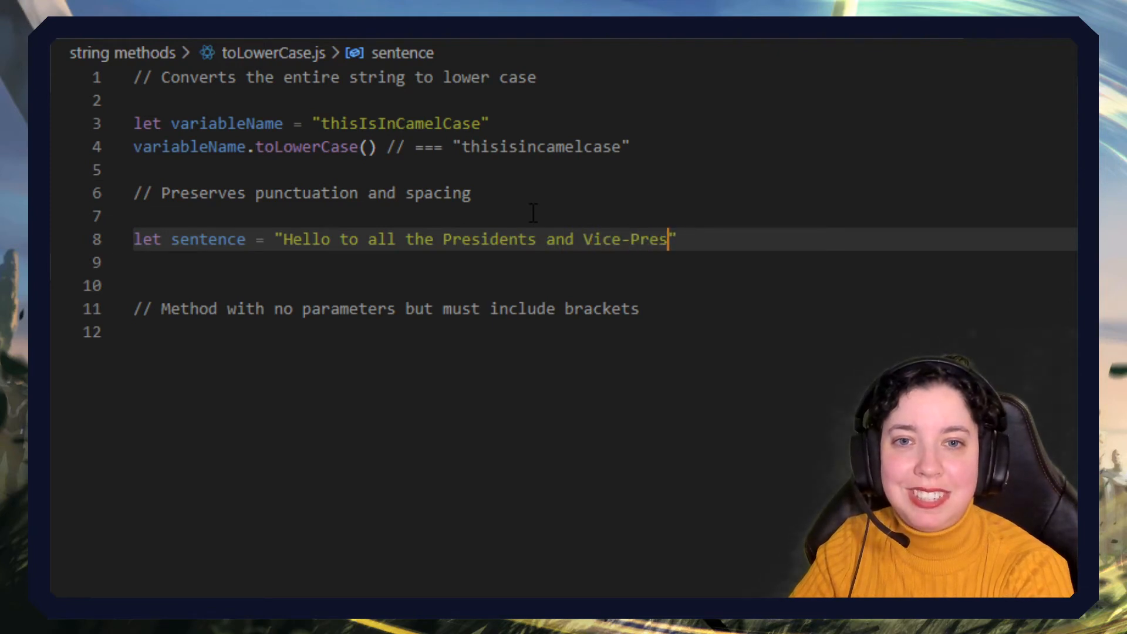
text(idents in the room)
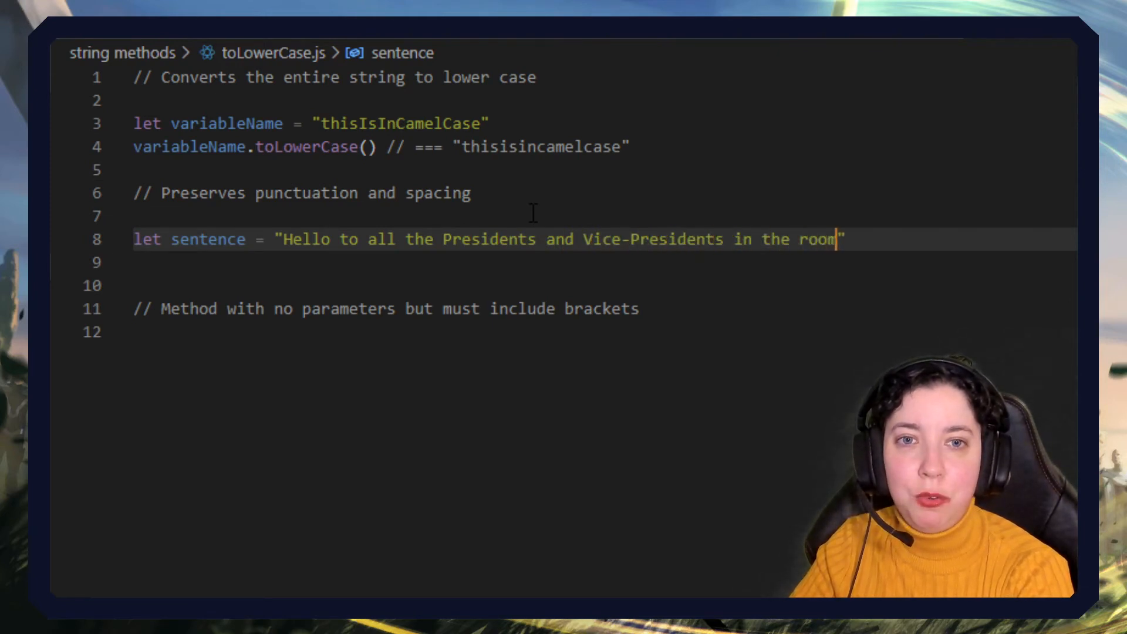
text(!)
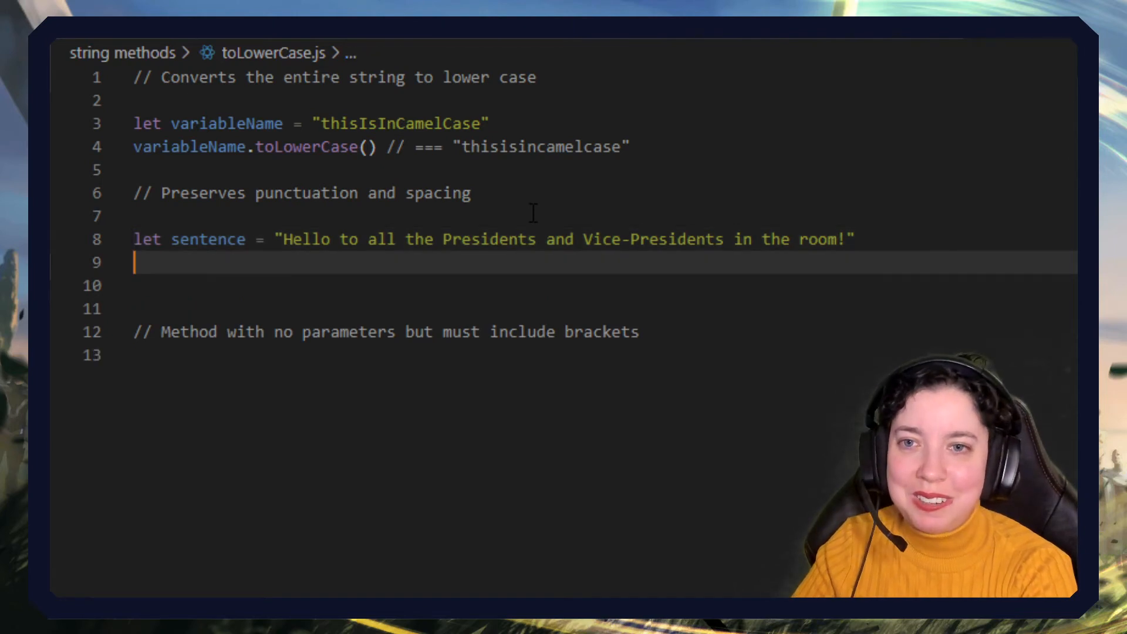
text(sentence.l)
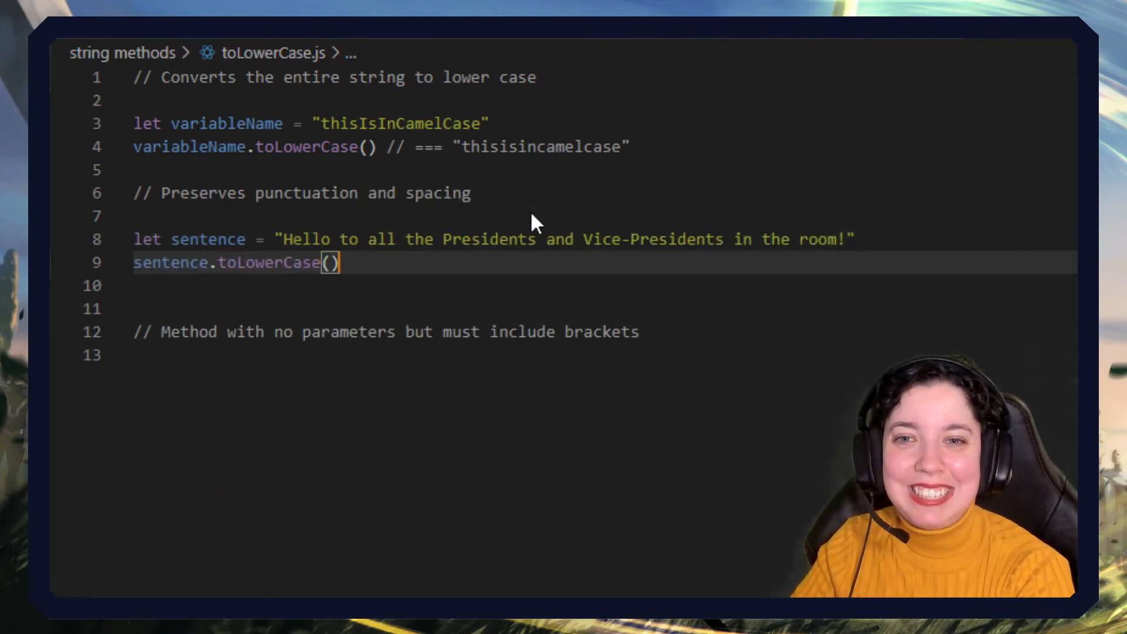
- Complete sentence.toLowerCase() = "hello to all the presidents and vice-presidents in the room!"
text(= "hello ")
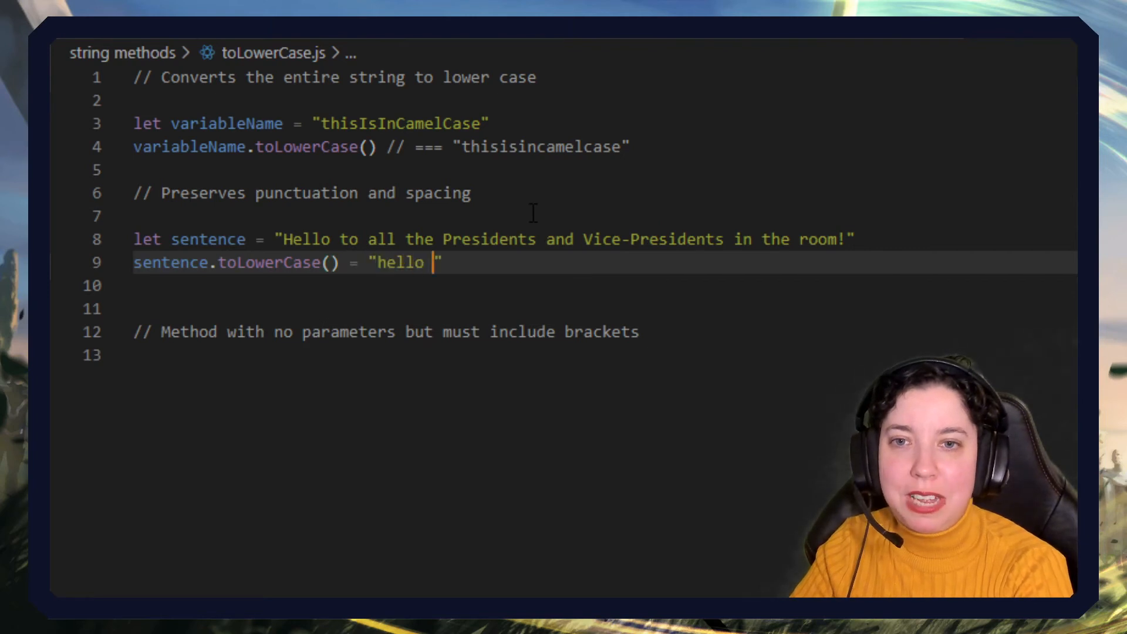
text(to all the pre)
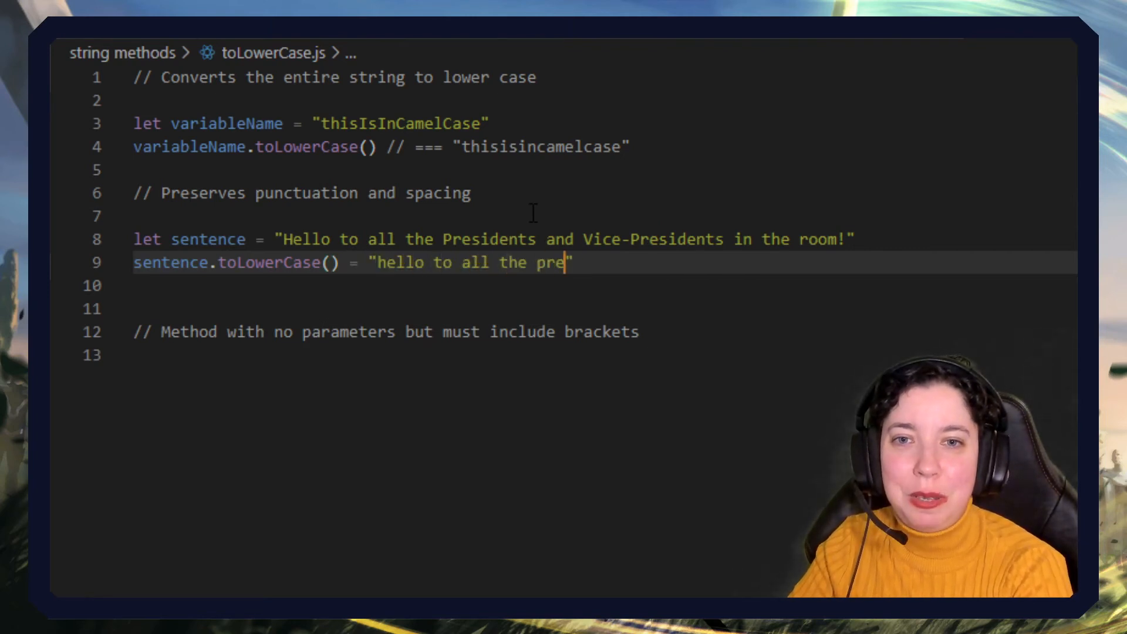
text(sidents and vice-pres)
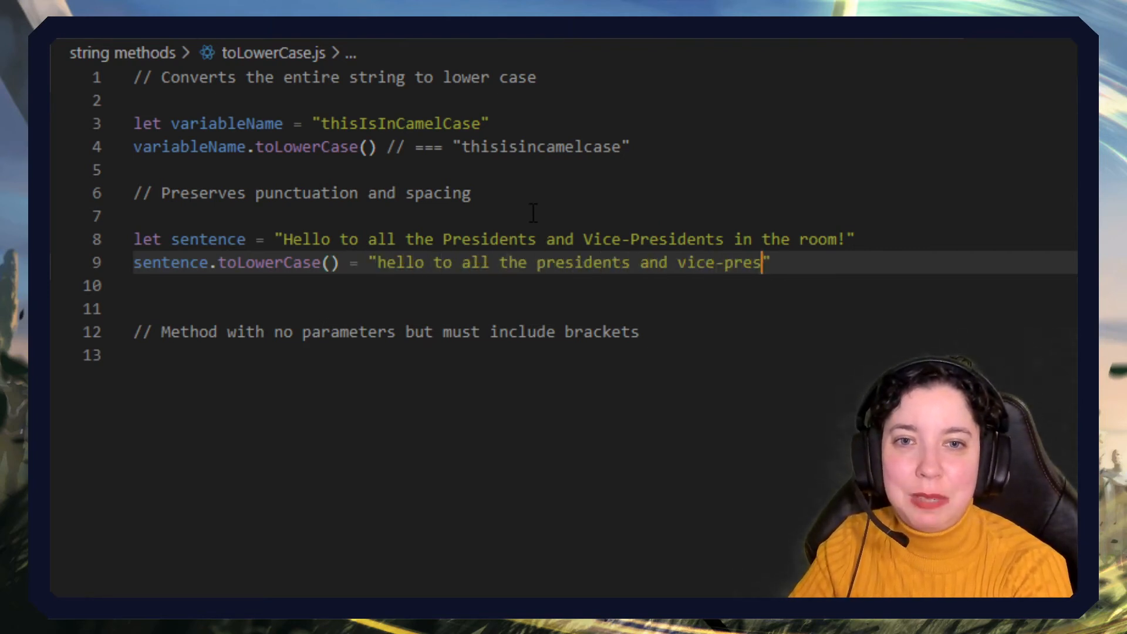
text(idents in the room!)
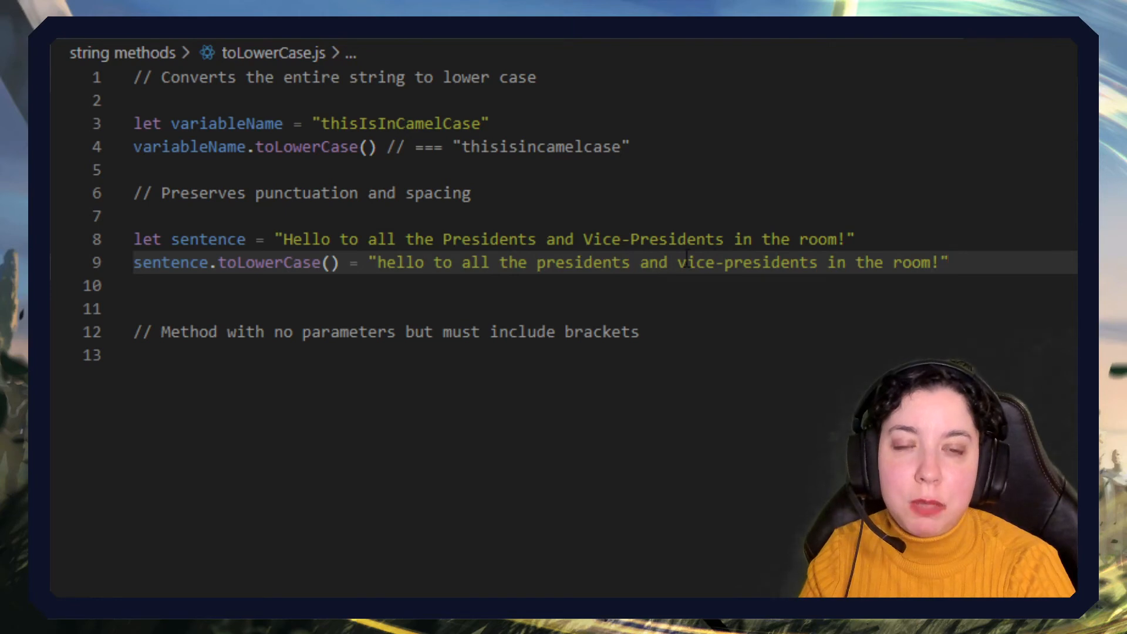
click(940, 263)
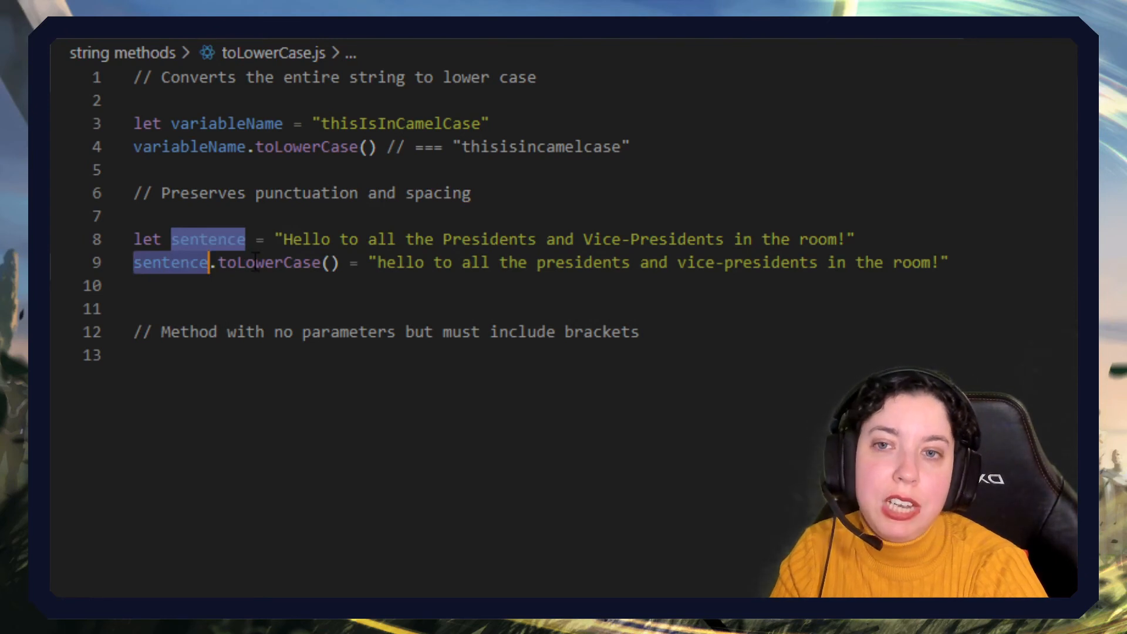
click(204, 263)
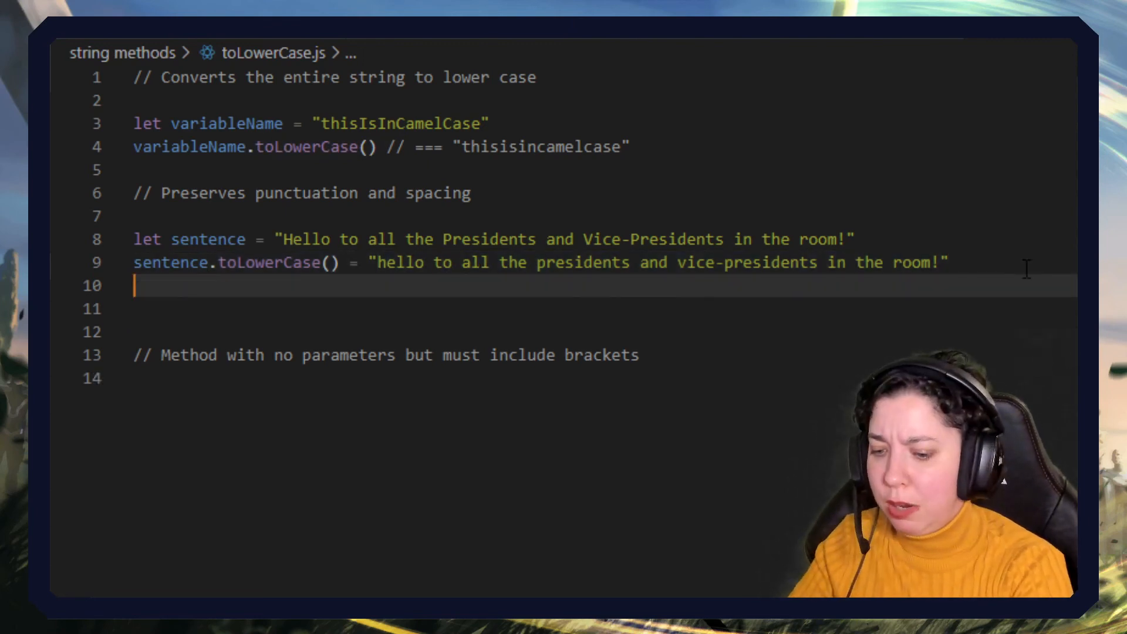
- Write "HELLO".toLowerCase() // return "hello" as the third example
text("HELL")
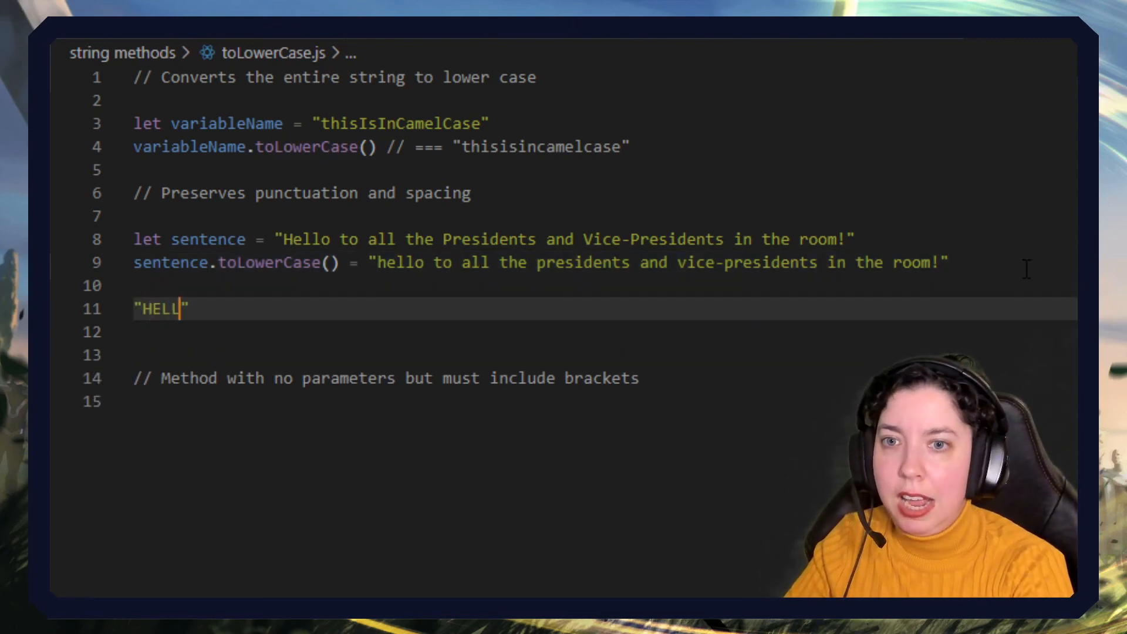
text(O".toLowerCase()
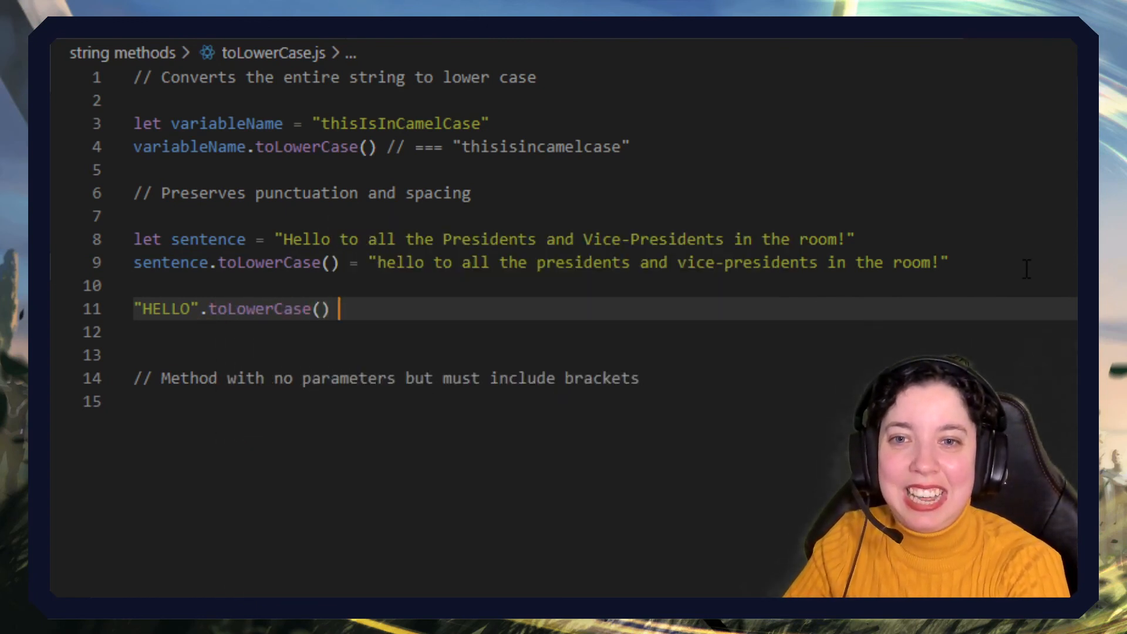
text(// return)
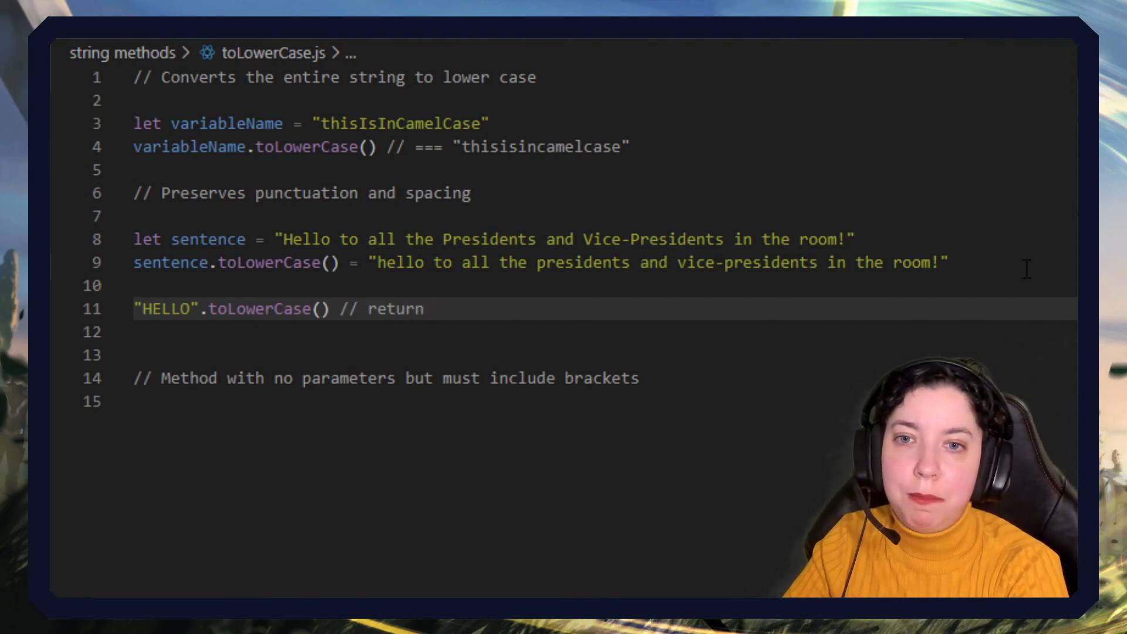
text("hello")
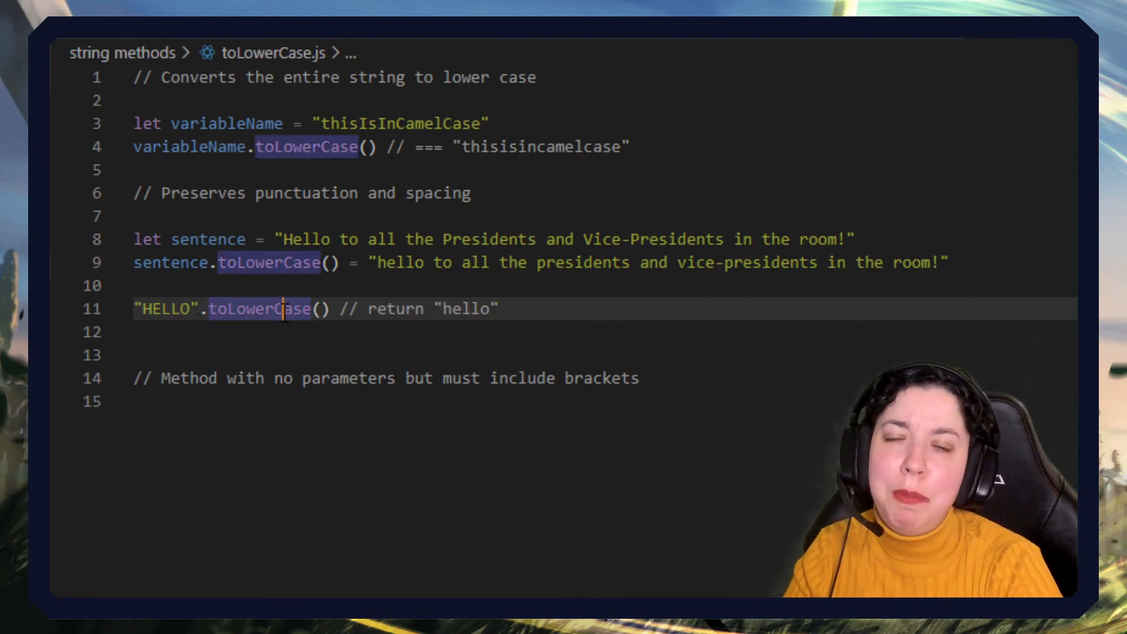
double_click(207, 239)
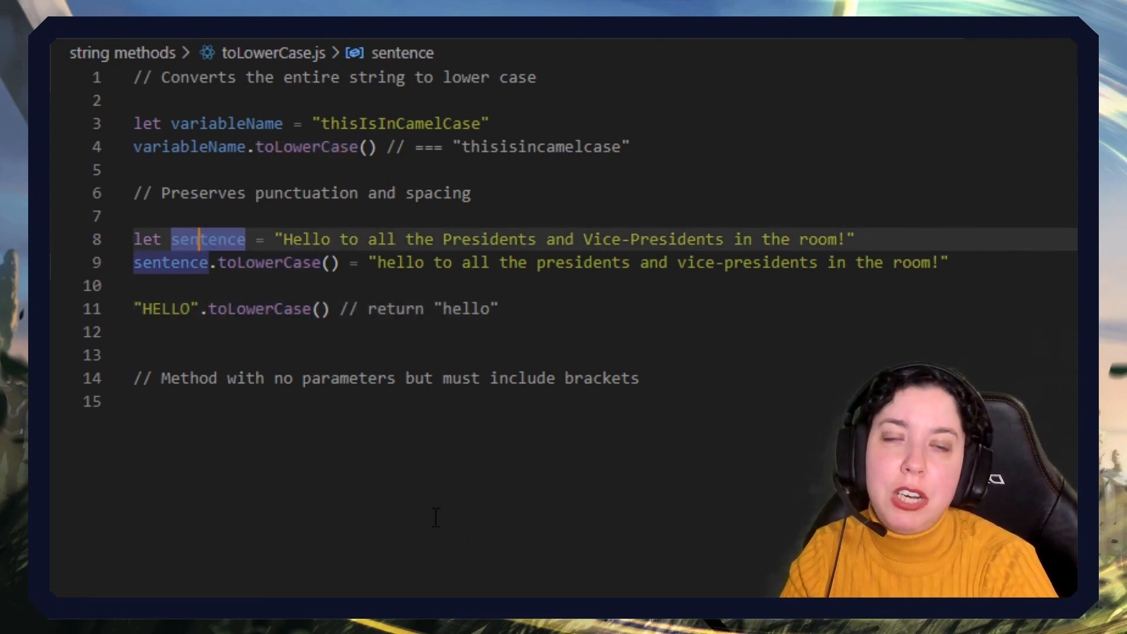